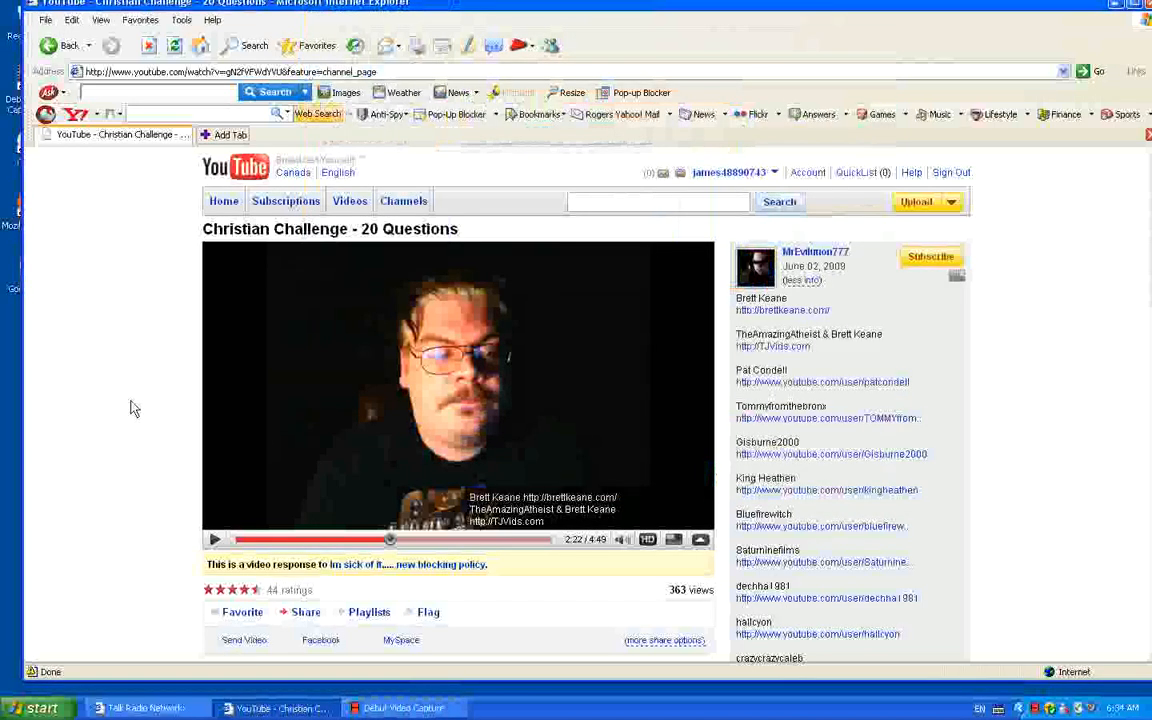
pyautogui.moveTo(216, 432)
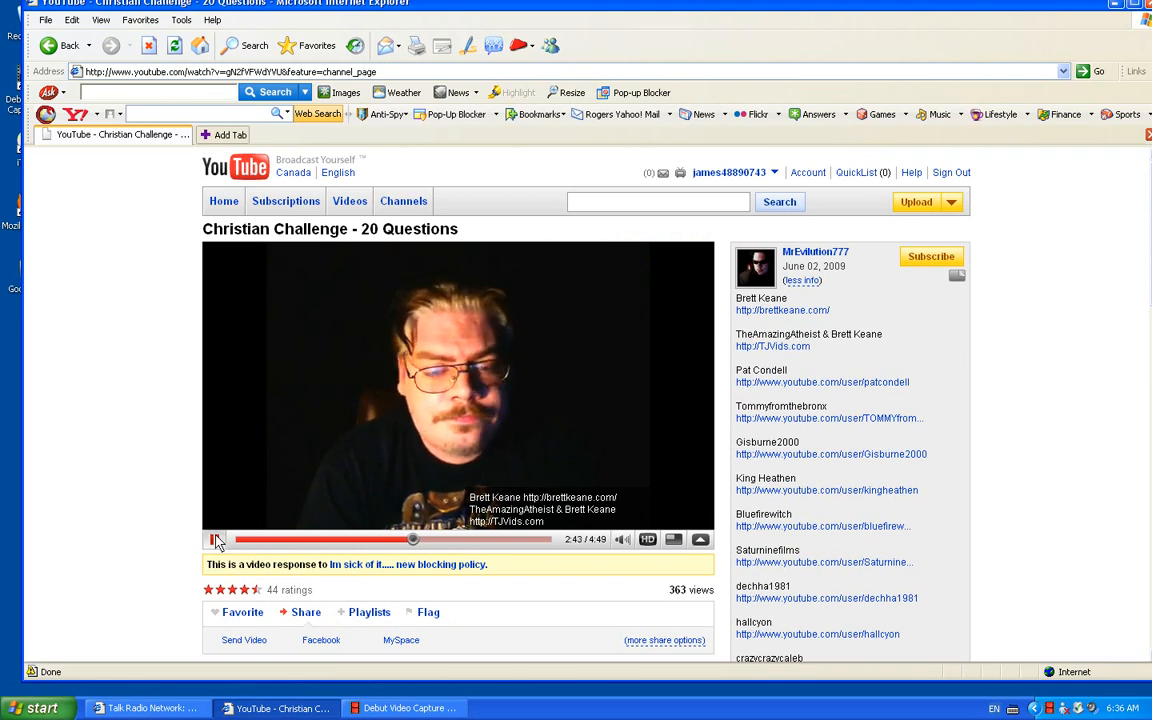
# Step: Resume the video from 2:43 and let it run to about 3:04
pyautogui.click(216, 540)
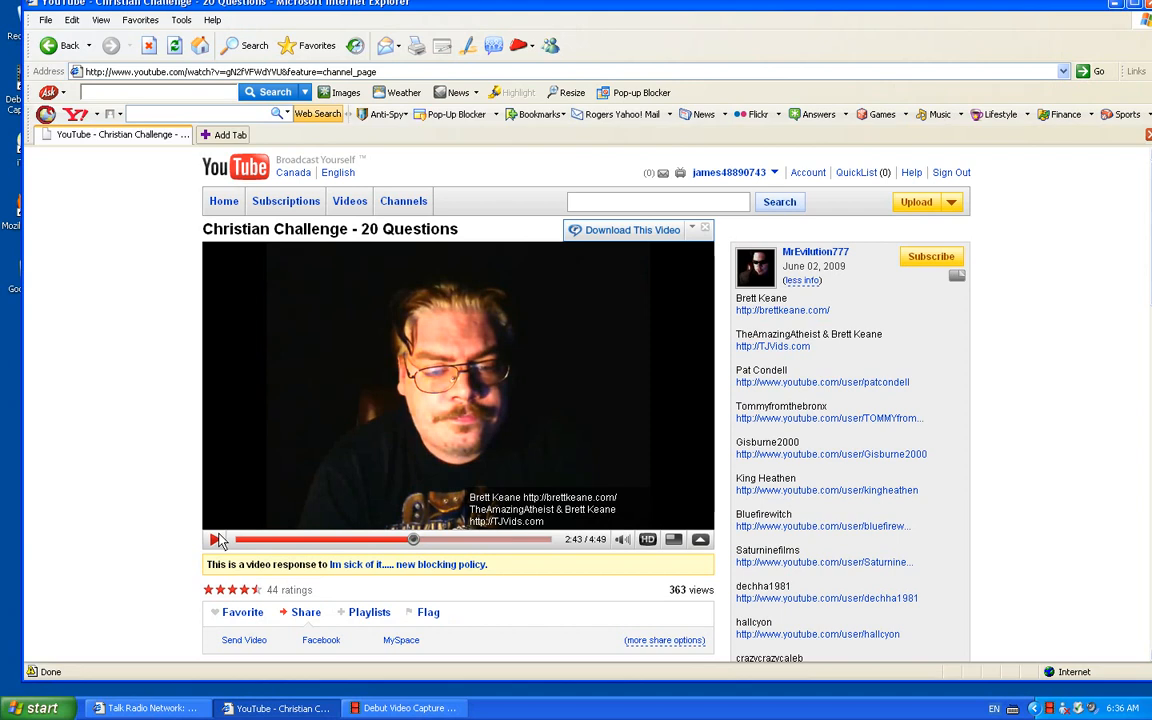
pyautogui.click(704, 228)
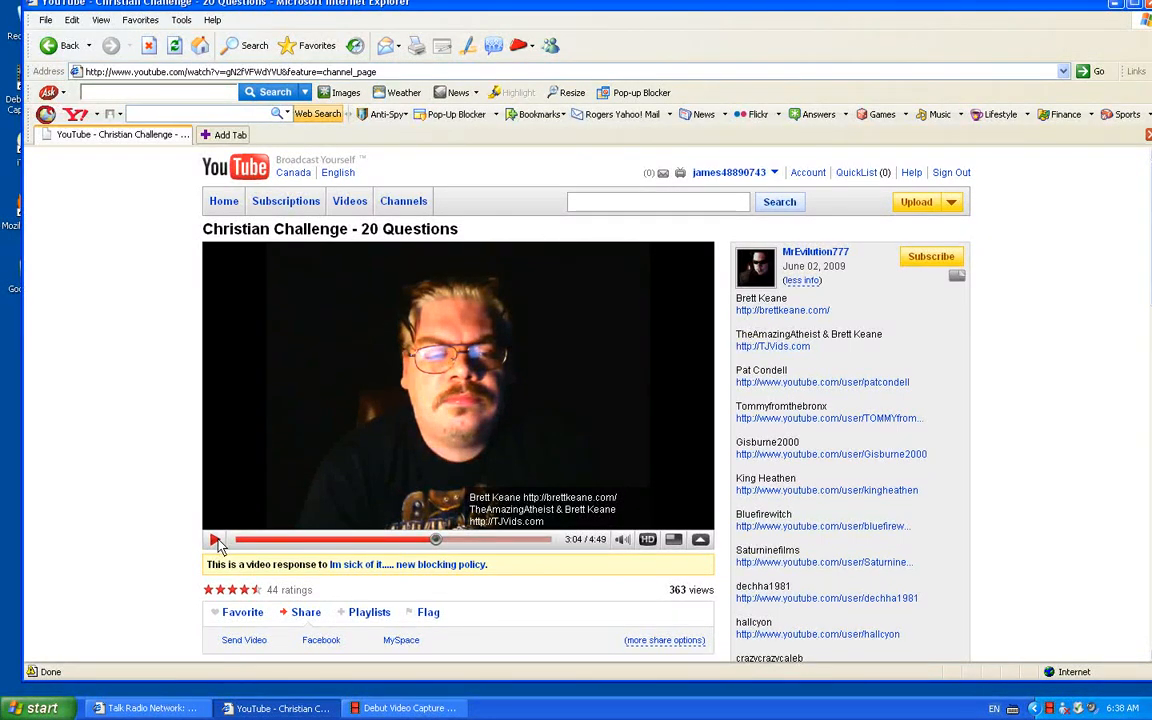
# Step: Resume playback and let the video run on to 3:37
pyautogui.click(214, 540)
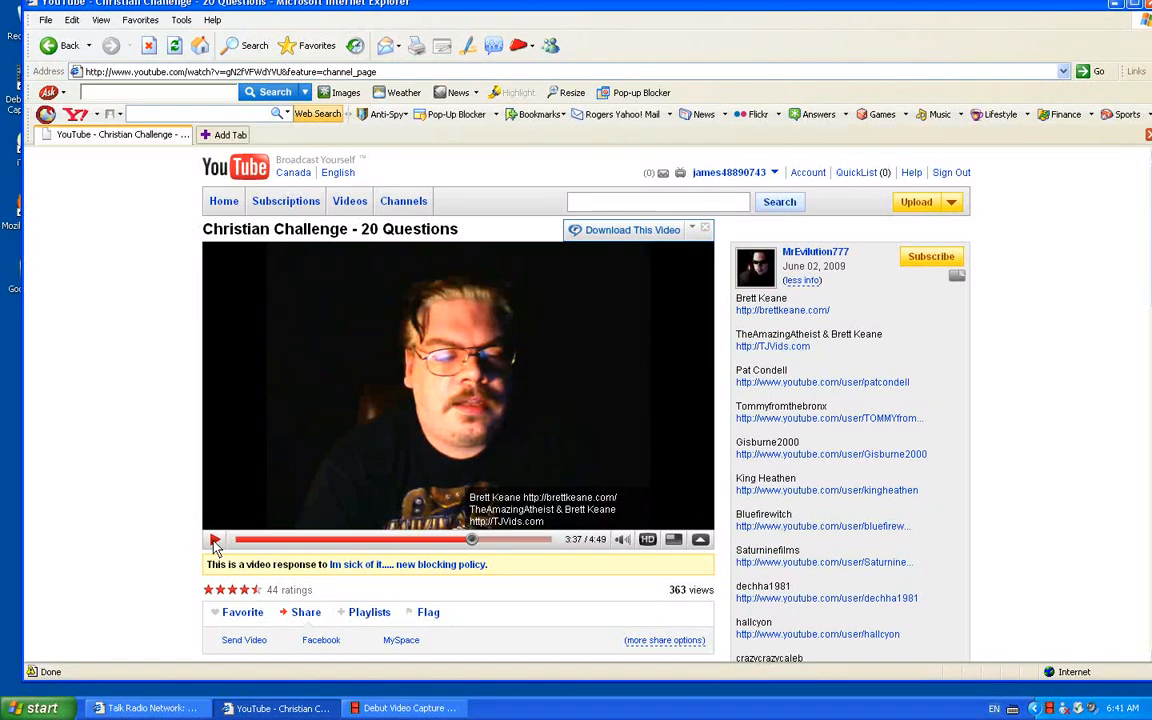
# Step: Resume the paused video and let it advance to 3:47
pyautogui.click(704, 228)
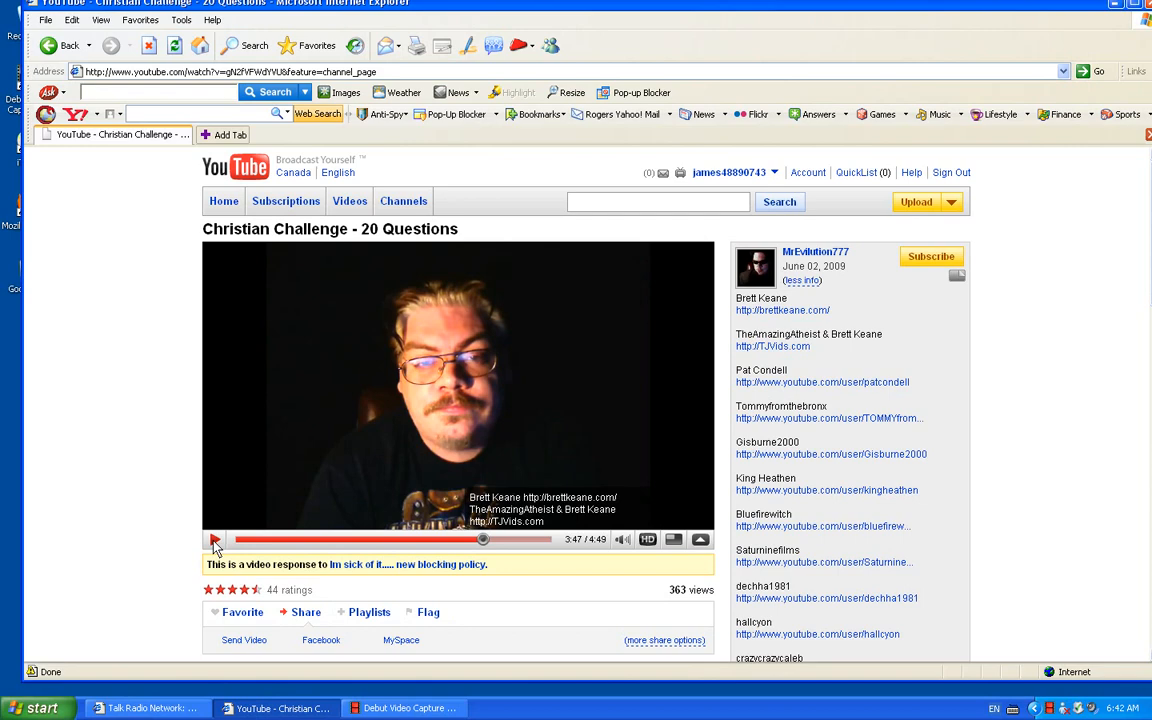
# Step: Resume playback once more and let it reach 4:01, near the end
pyautogui.click(214, 540)
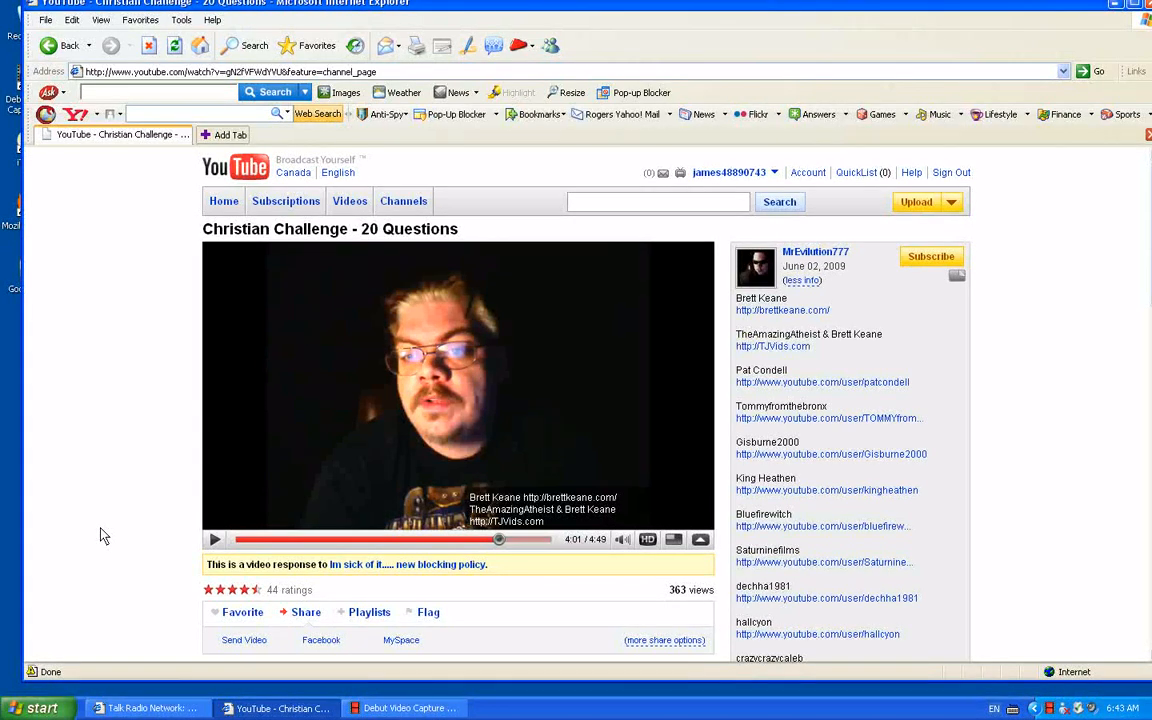
pyautogui.moveTo(260, 590)
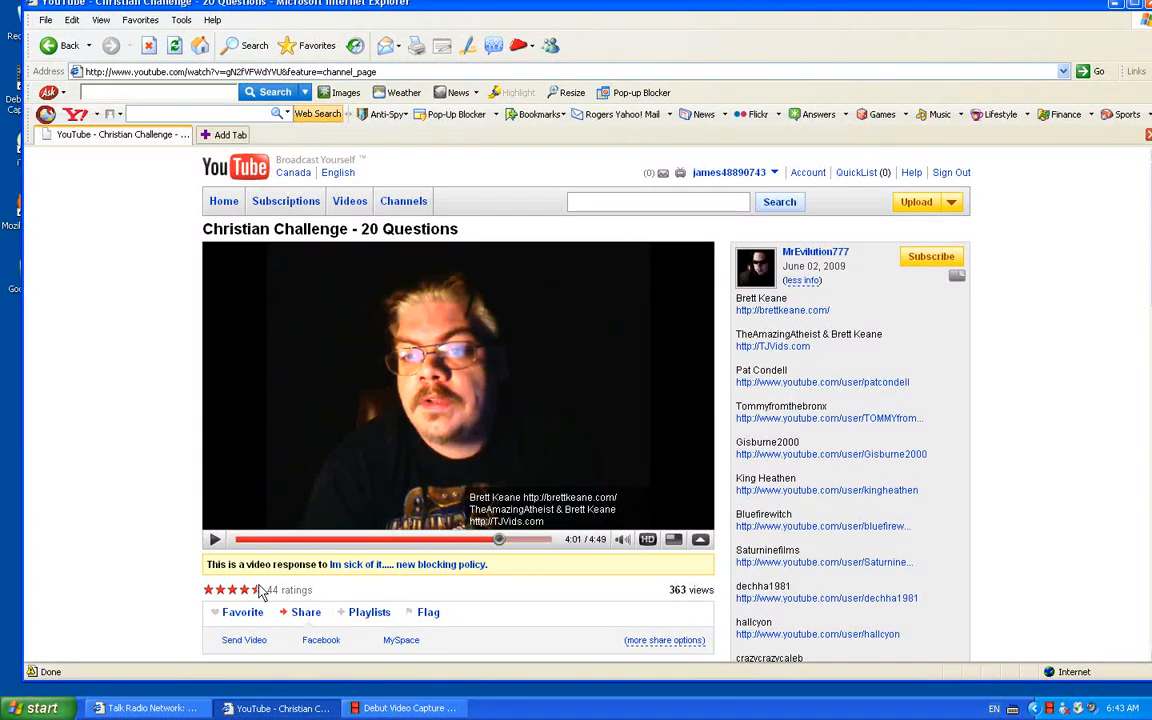